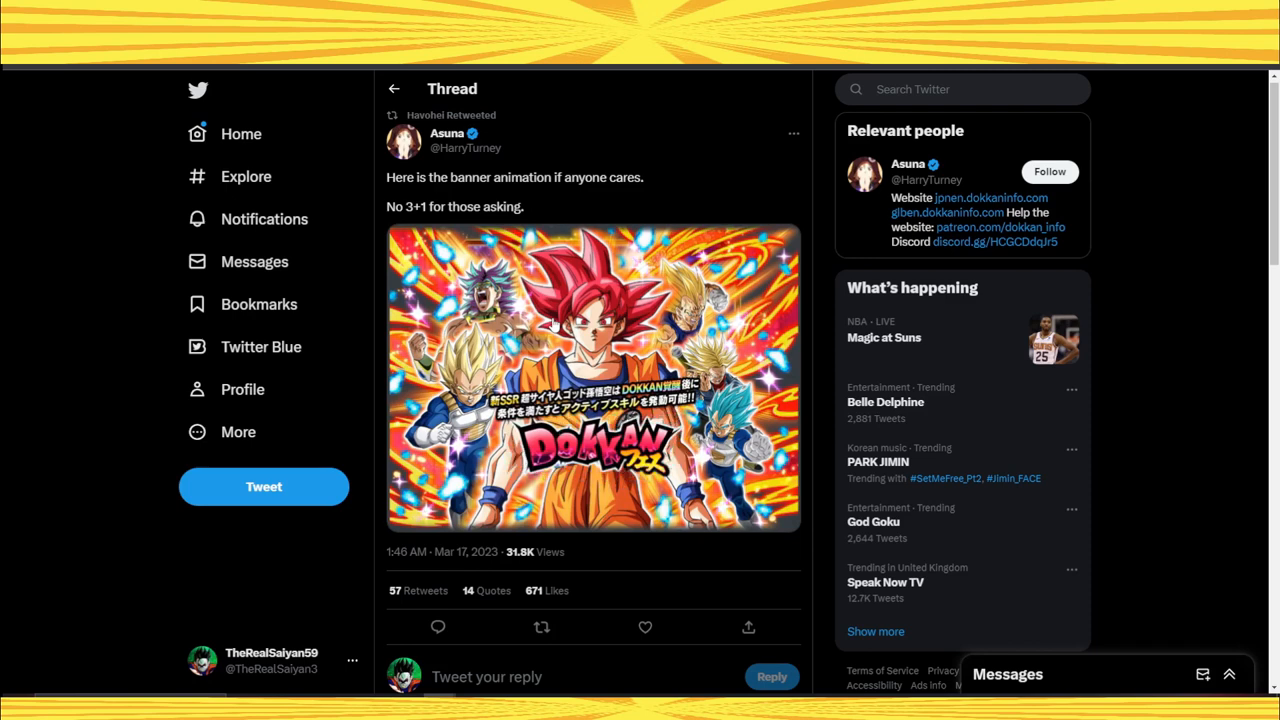
Switch to the Fandom wiki tab showing the Trunks & Vegeta unit page.
left_click(593, 378)
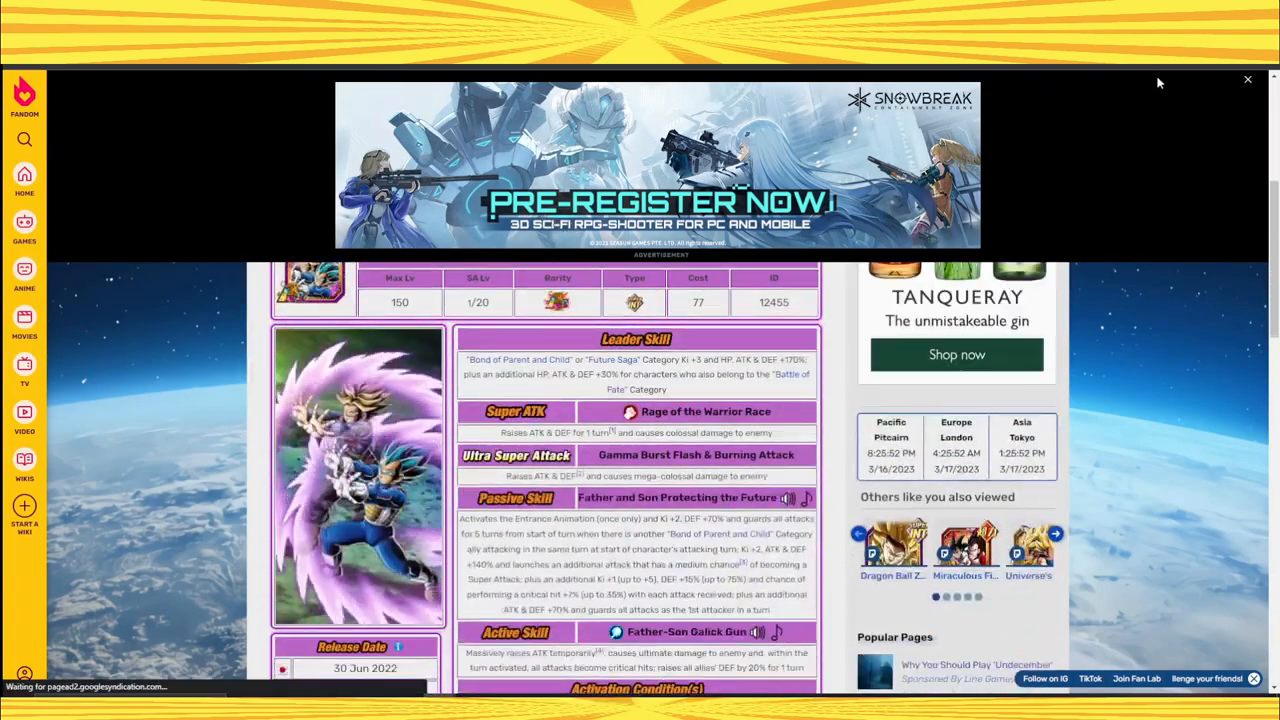
Dismiss the ad overlay and return to the Dokkan Fest banner tweet thread.
left_click(1247, 79)
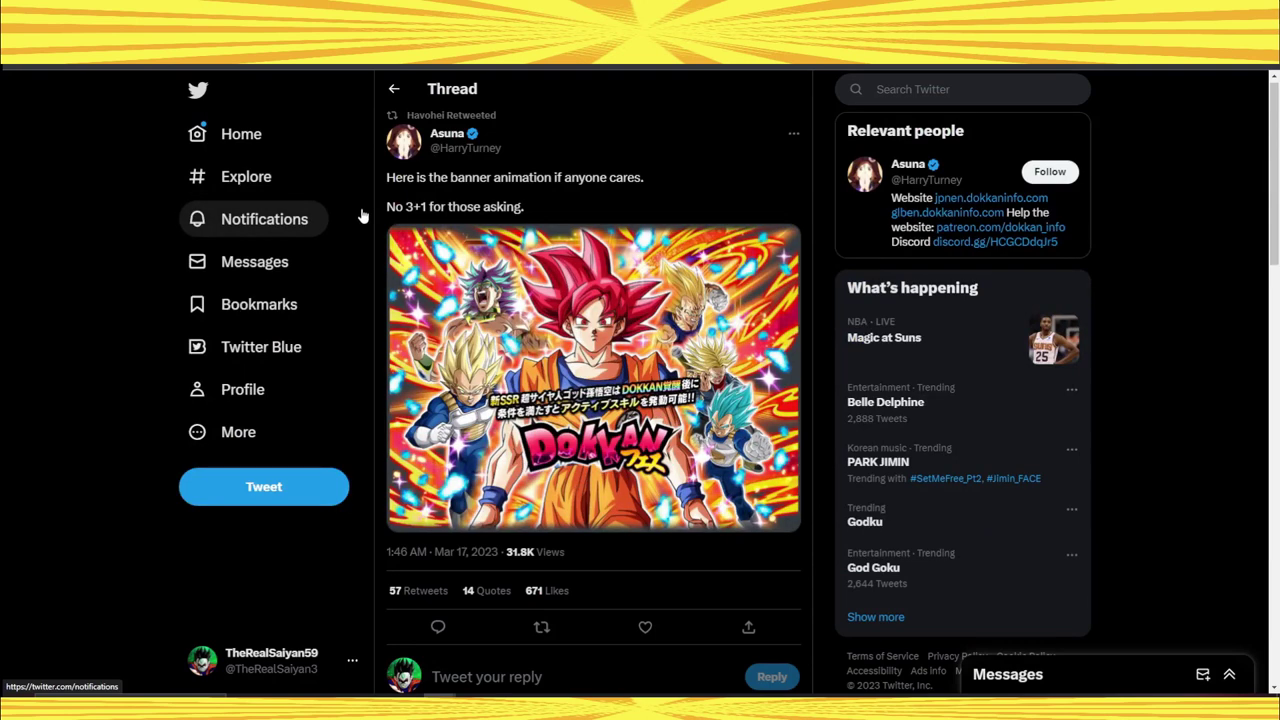
mouse_move(430, 220)
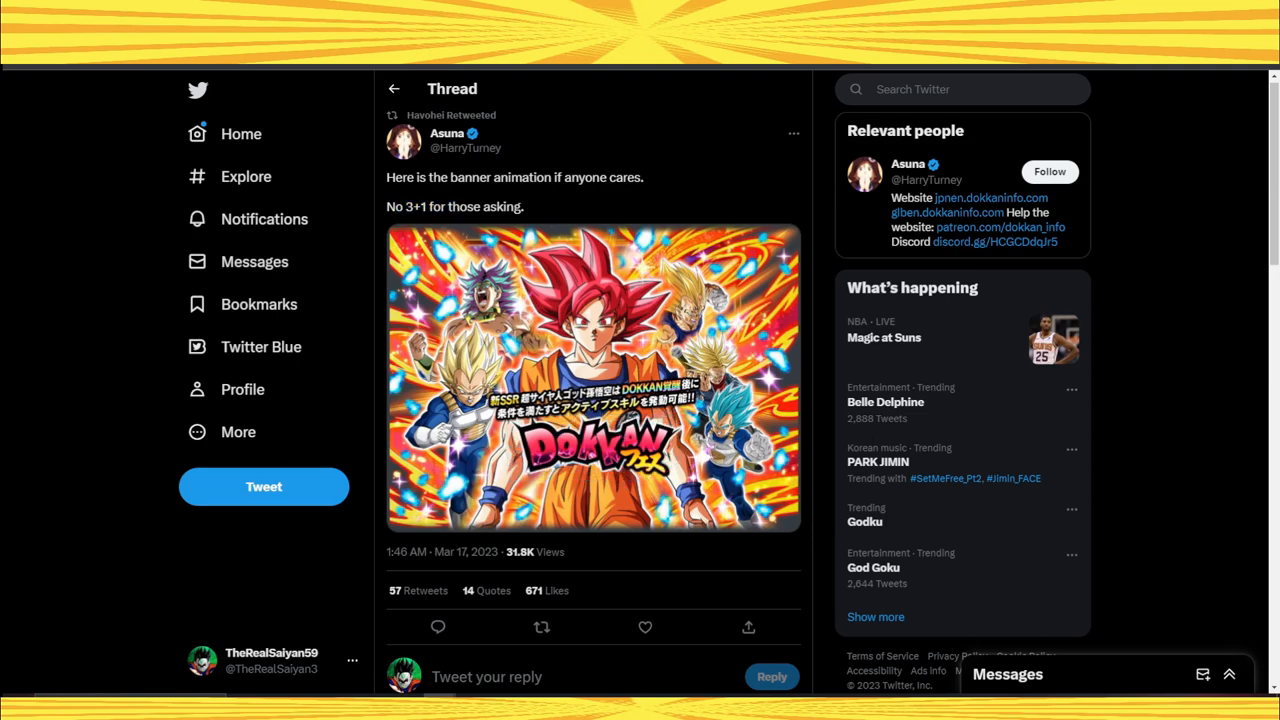
Switch to the Google Images results previewing the Goku UI Vs Jiren DeviantArt wallpaper.
left_click(593, 388)
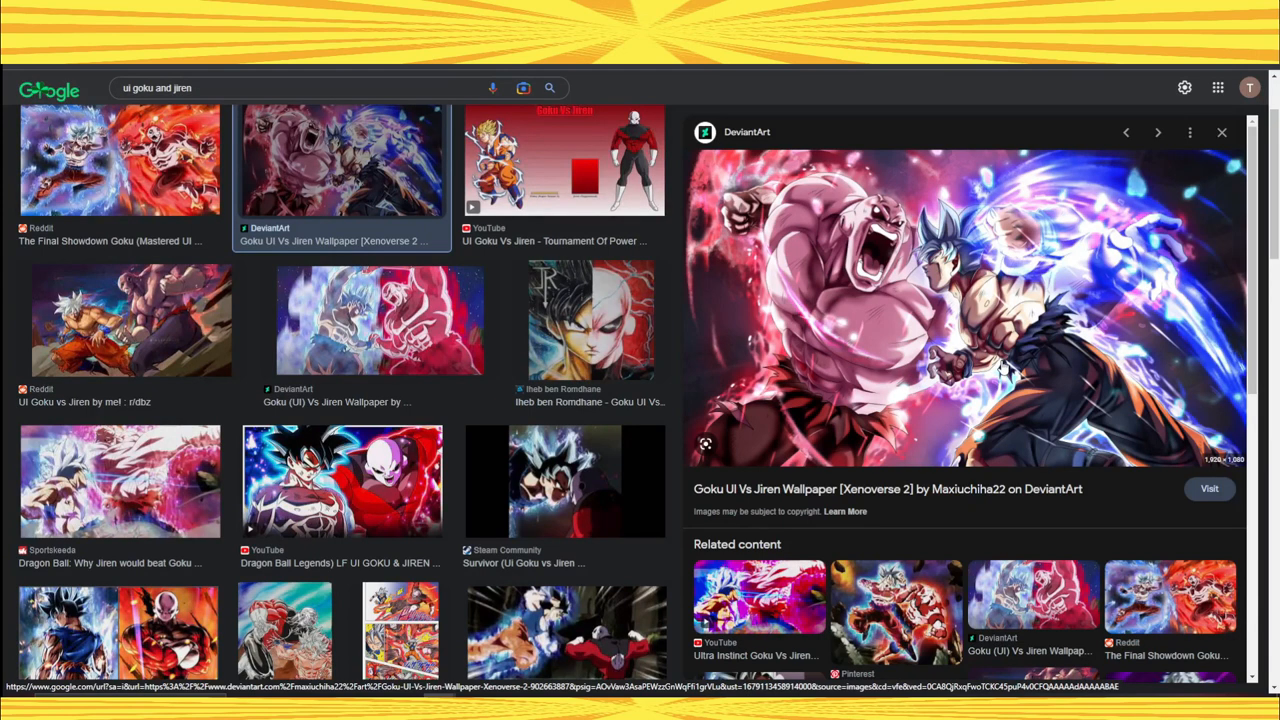
Open and close the Google Lens panel, then show the wiki's festival gacha page.
left_click(521, 88)
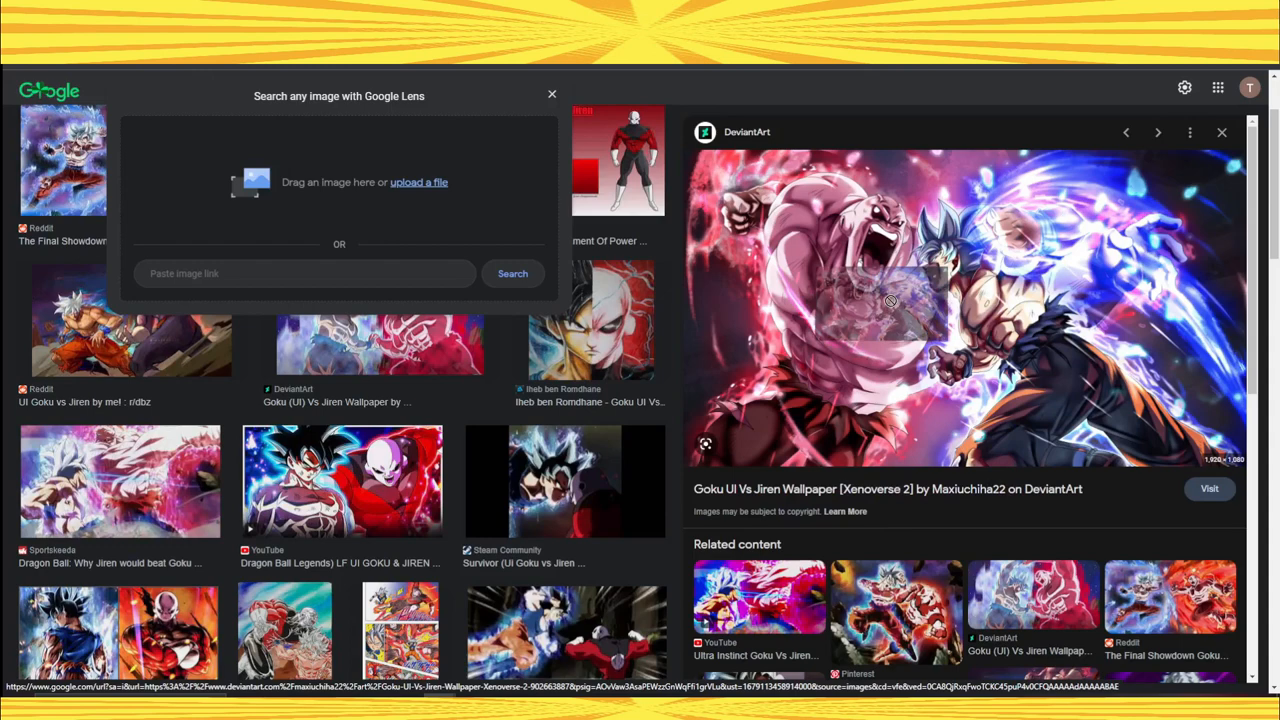
left_click(551, 94)
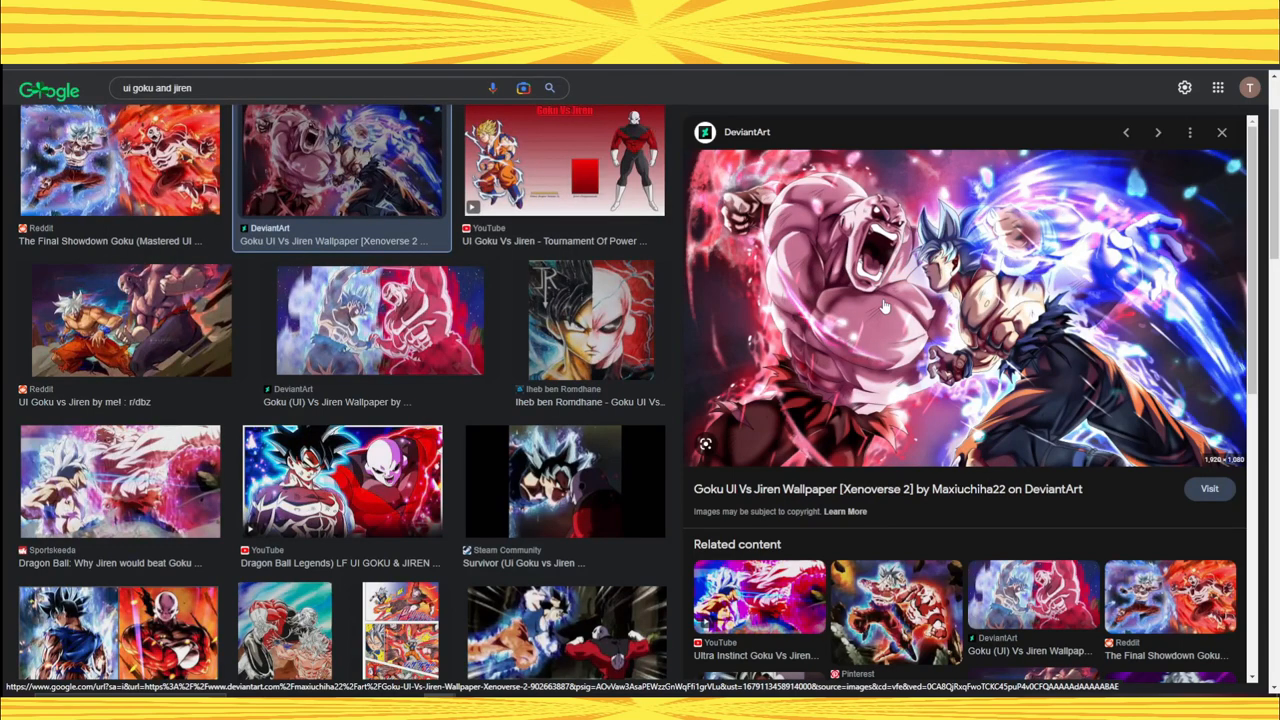
mouse_move(892, 318)
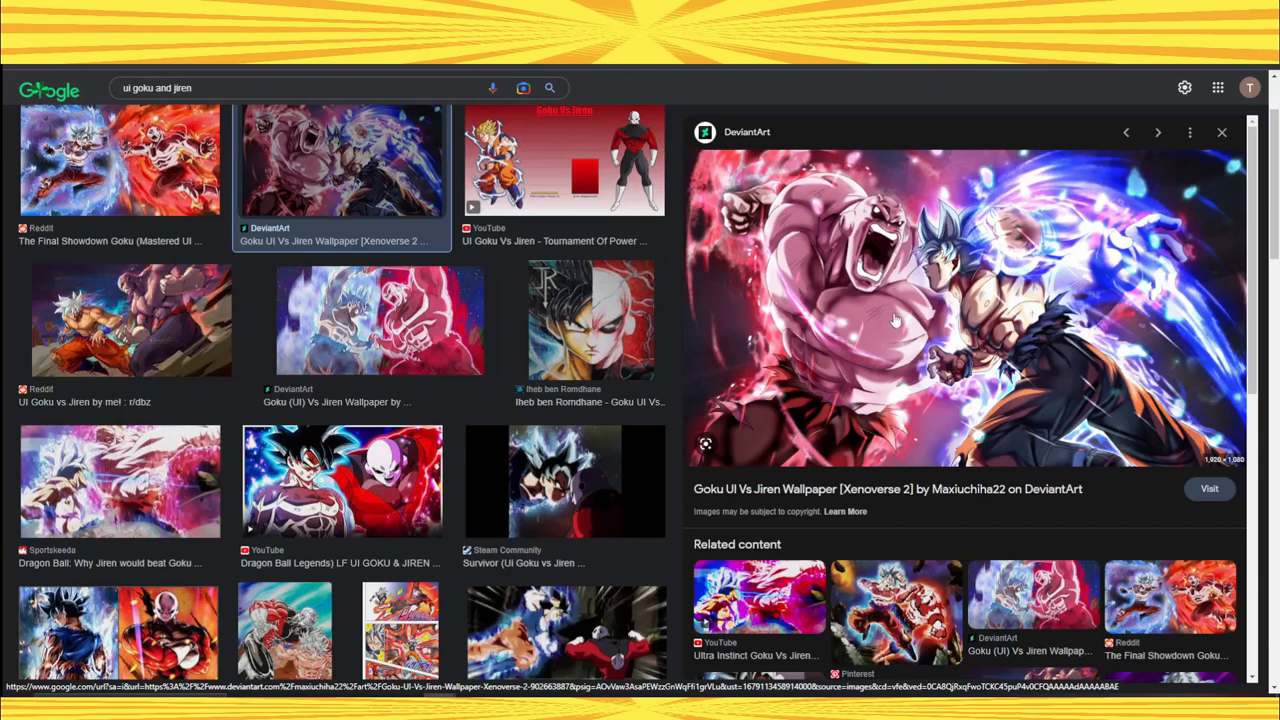
mouse_move(985, 305)
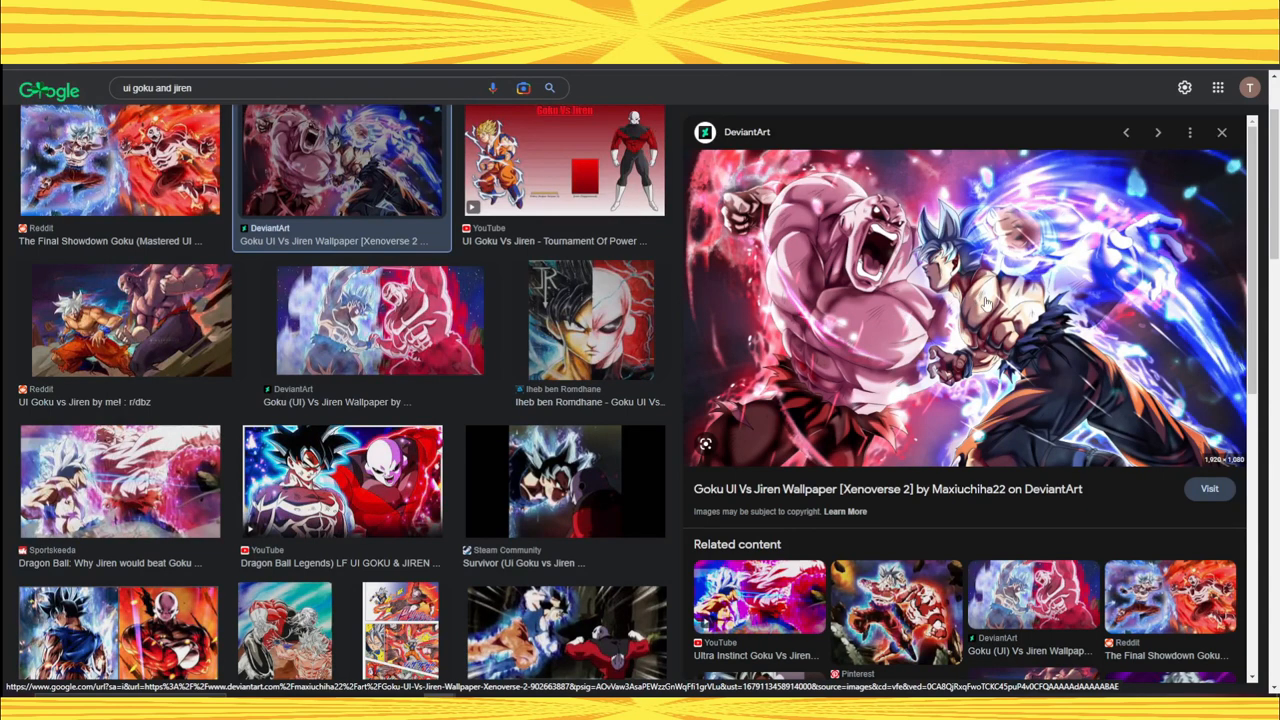
left_click(522, 88)
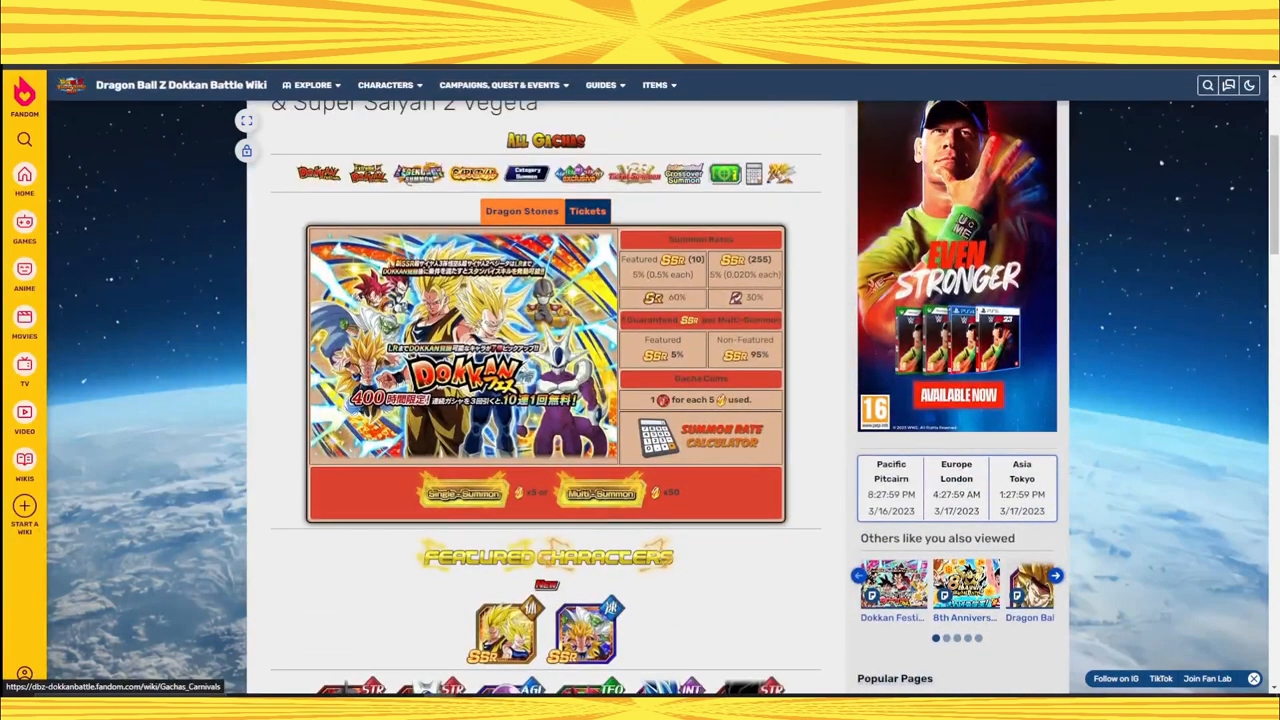
Scroll through the festival gacha pages, then open the wiki's Campaigns list.
scroll("down", 3)
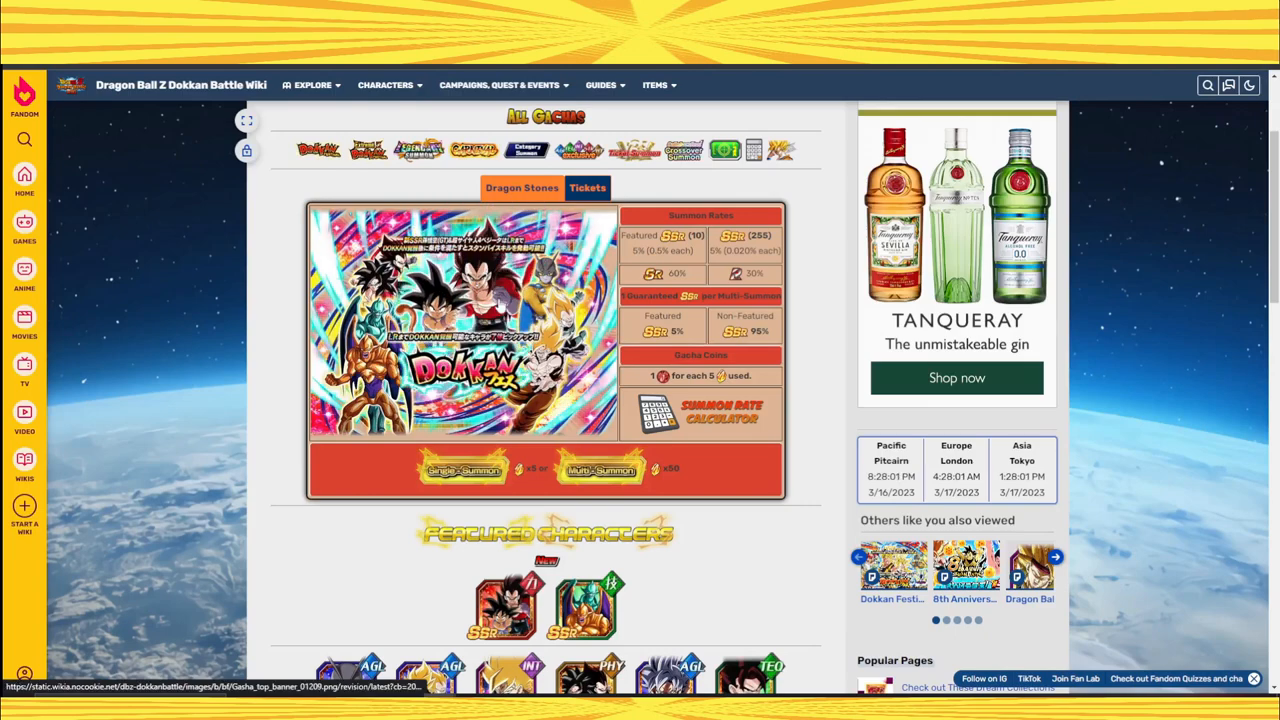
scroll("down", 3)
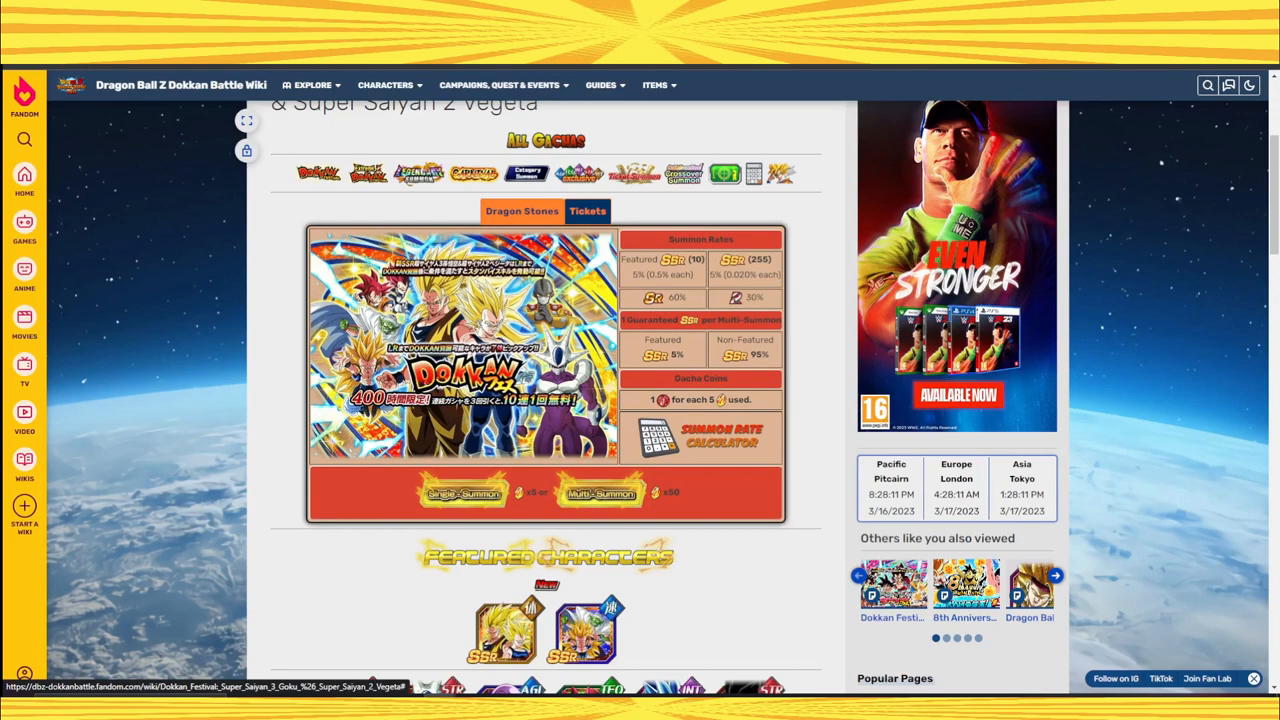
scroll("down", 3)
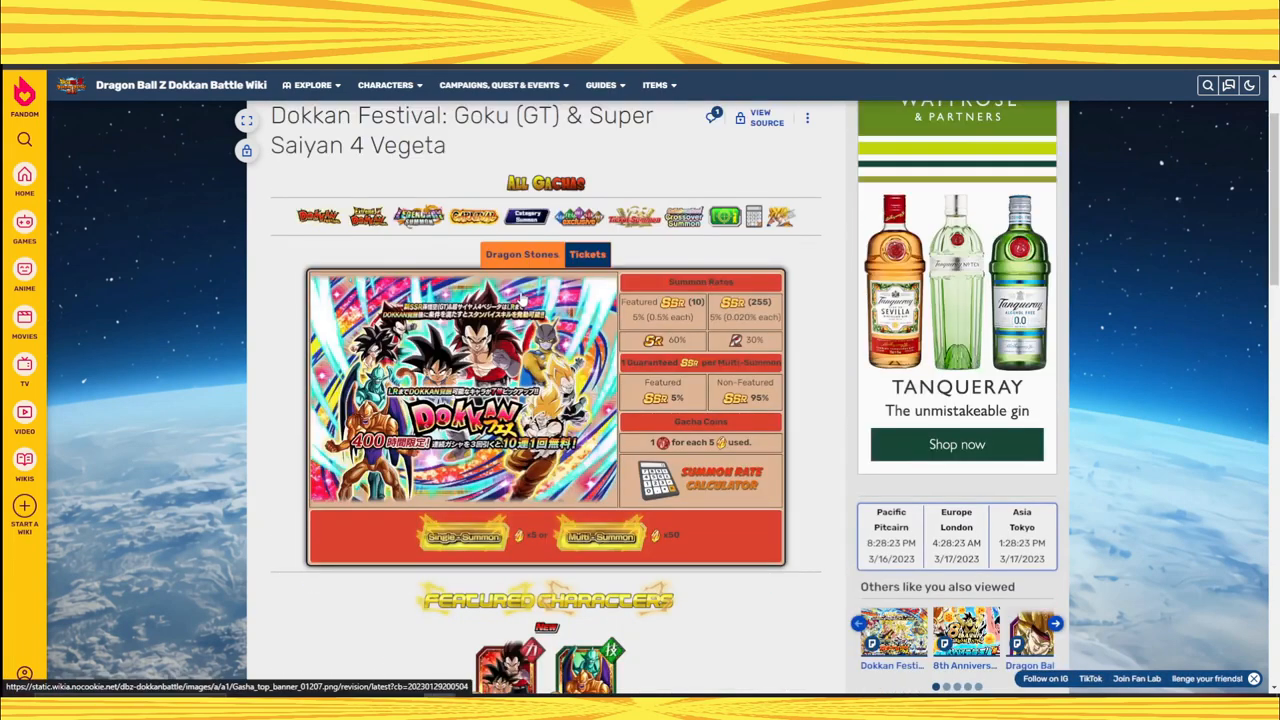
left_click(528, 85)
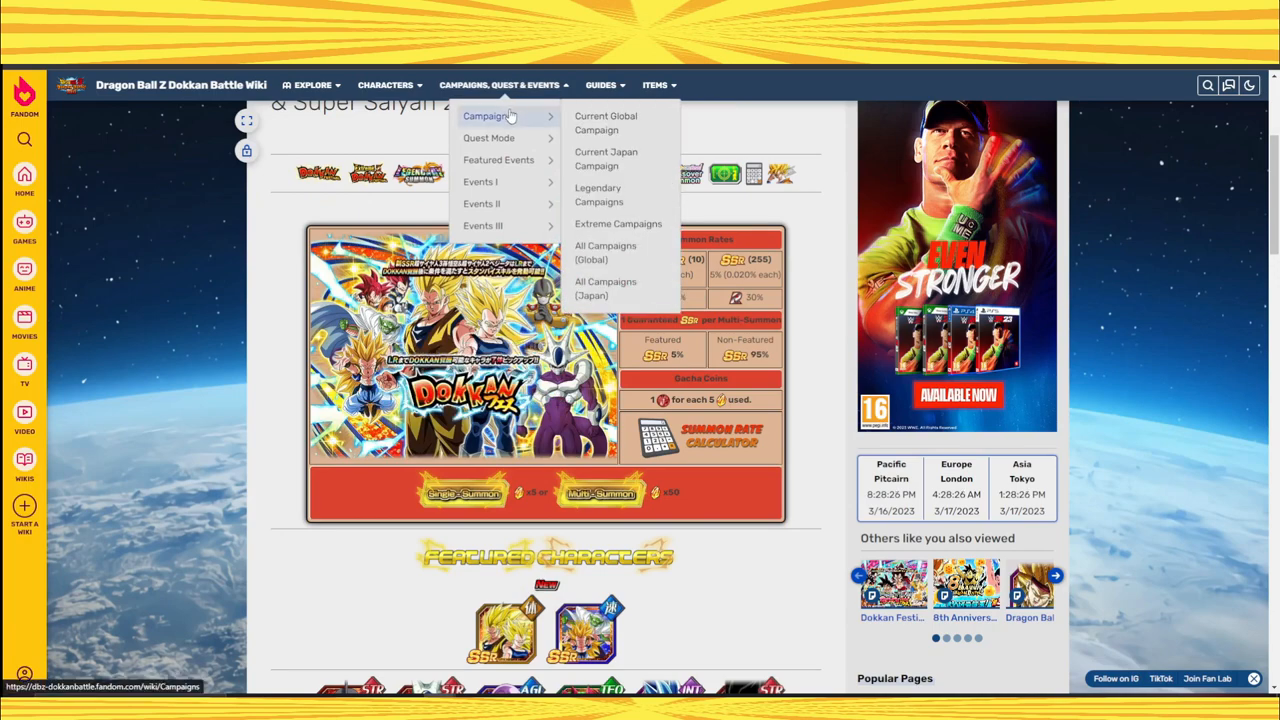